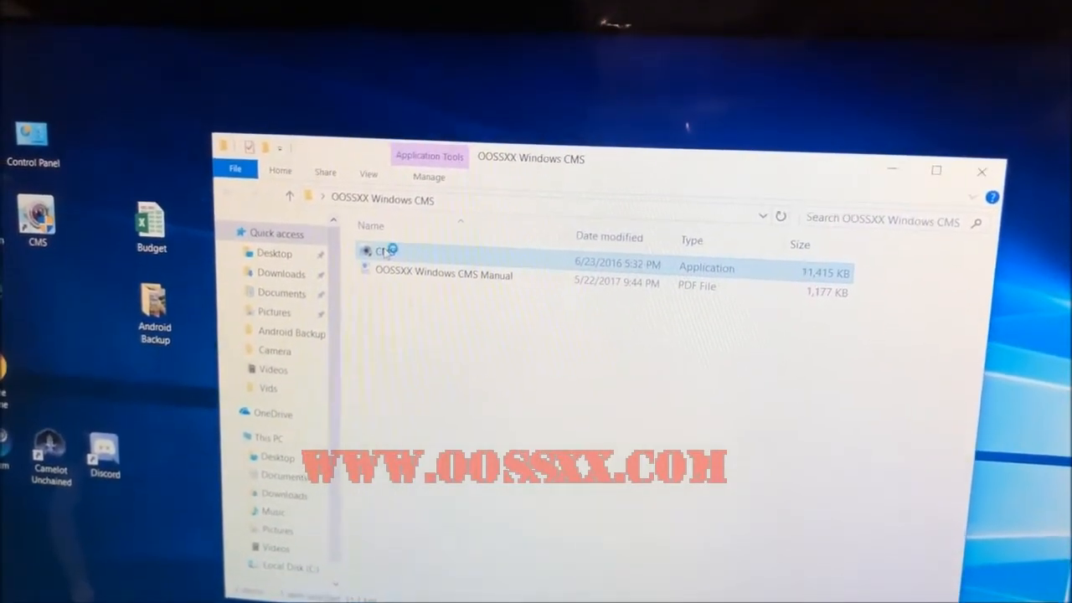
Run the CMS installer in English, keep the desktop shortcut, and install.
double_click(376, 250)
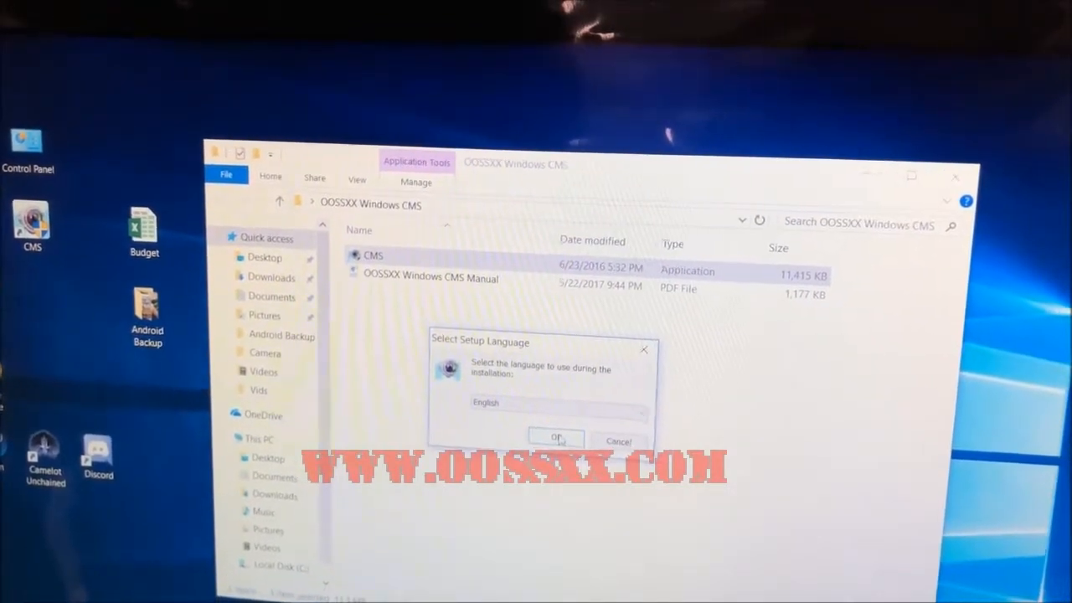
click(554, 438)
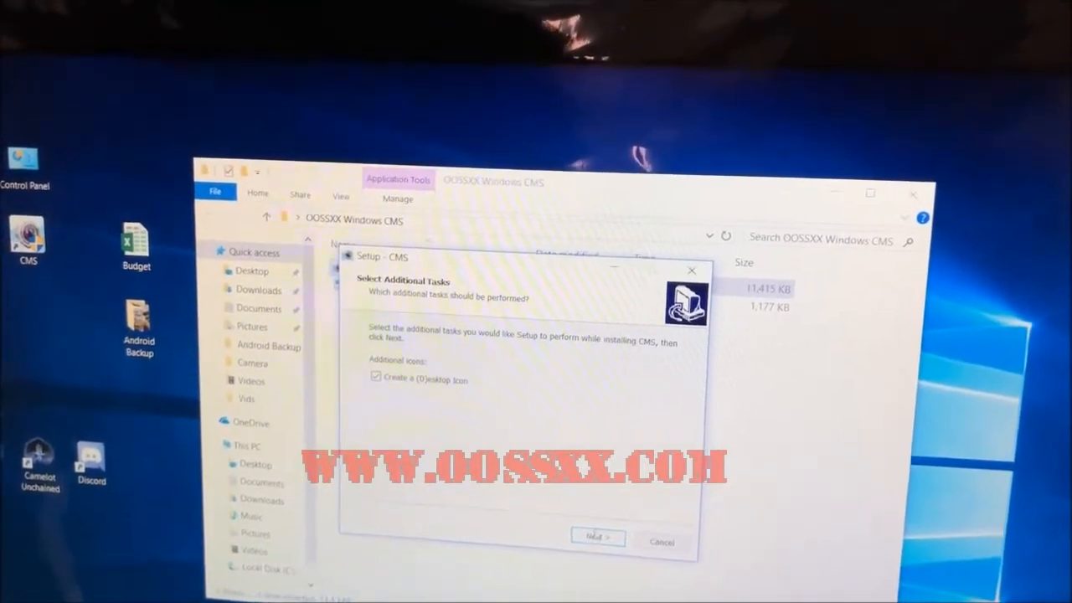
click(596, 538)
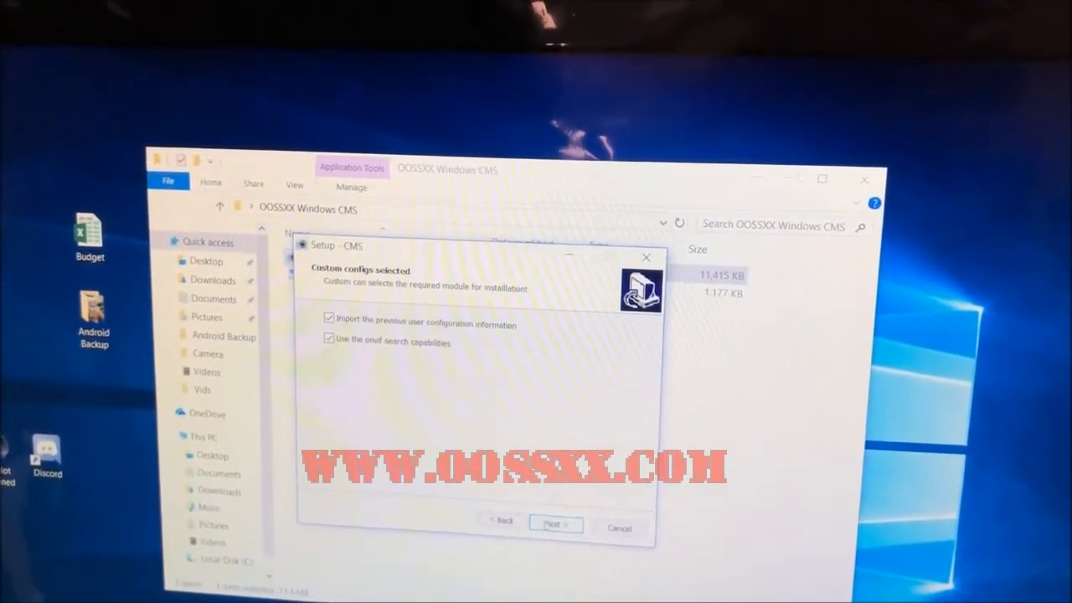
click(553, 524)
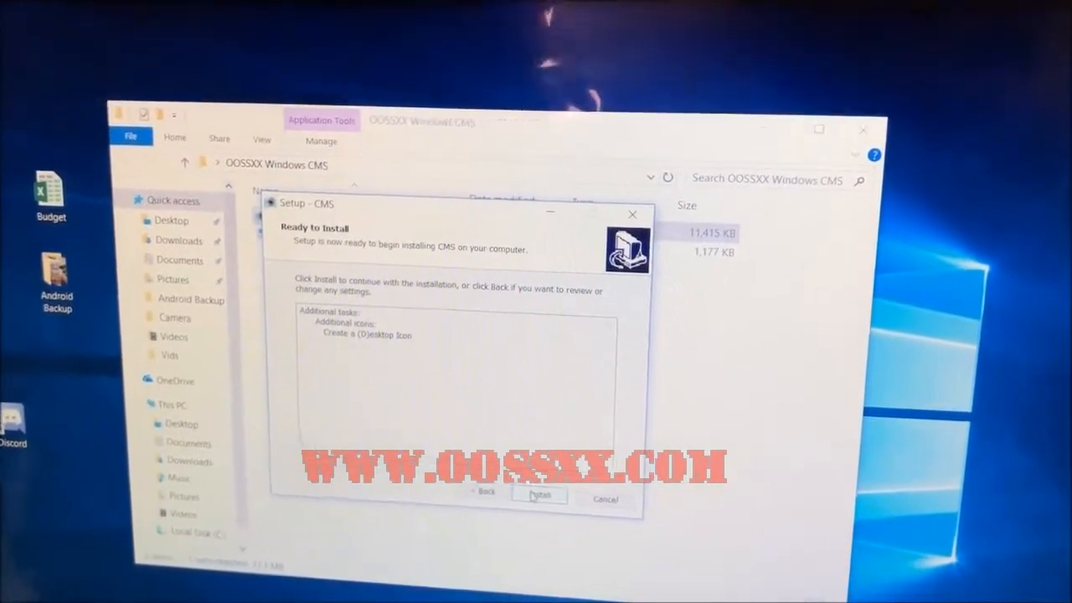
click(607, 499)
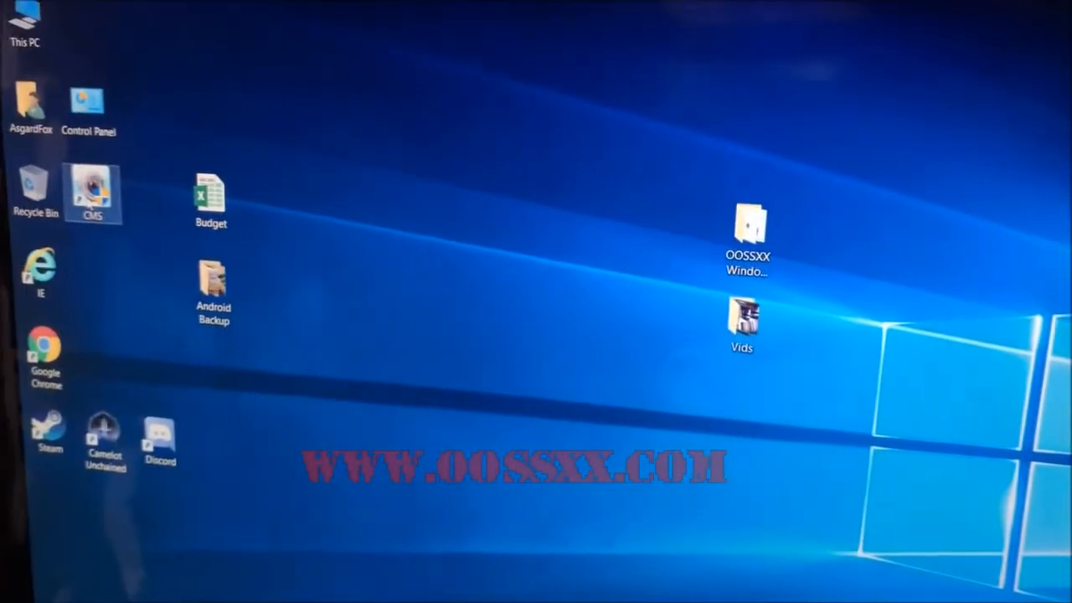
Launch CMS from the desktop shortcut, past the already-running warning, so it adds cameras.
double_click(94, 191)
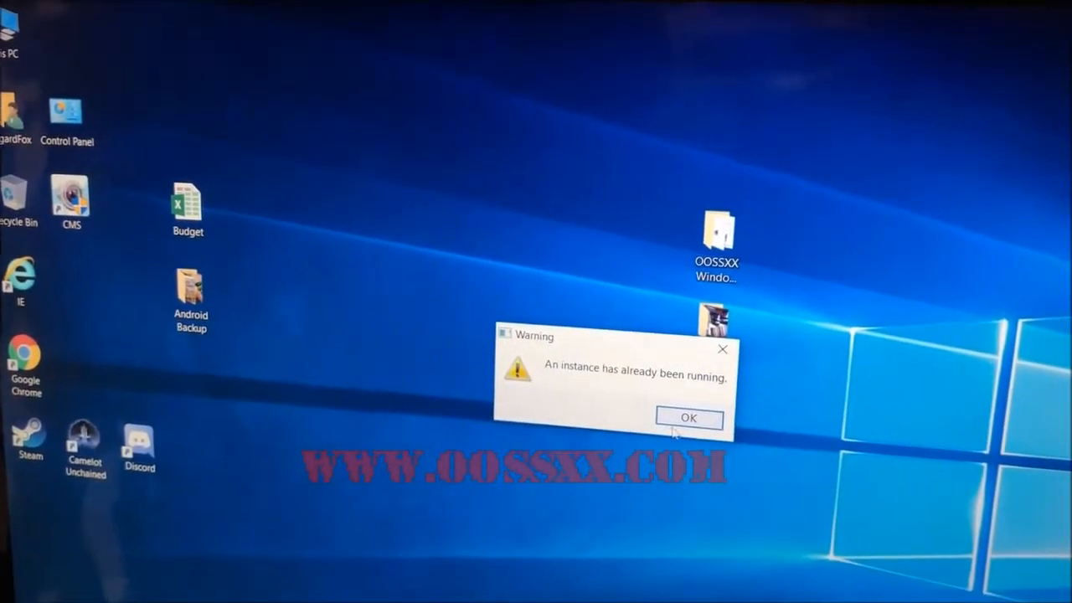
click(688, 418)
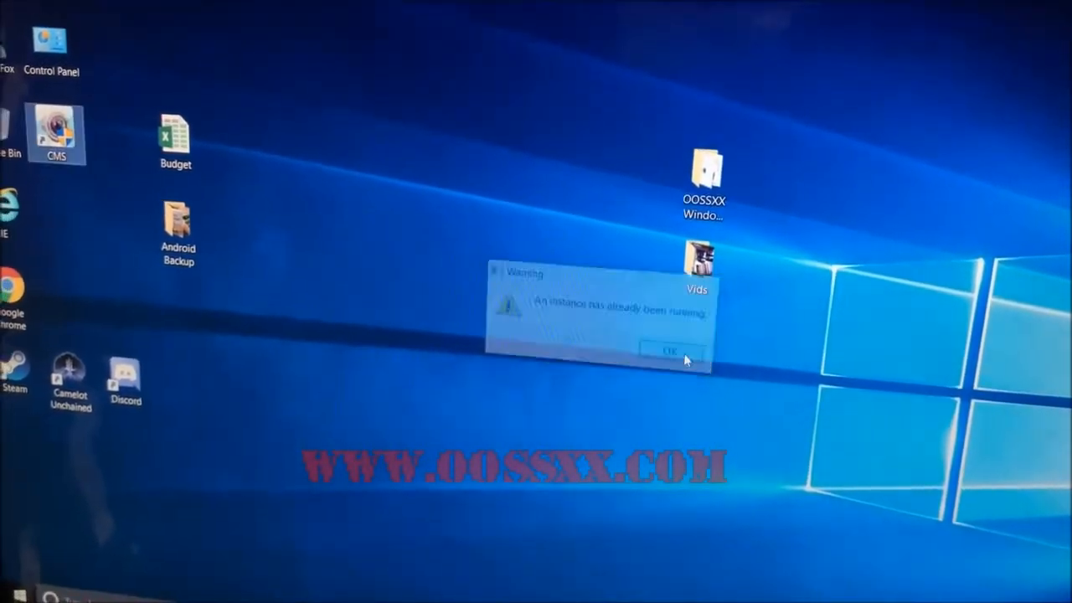
click(686, 351)
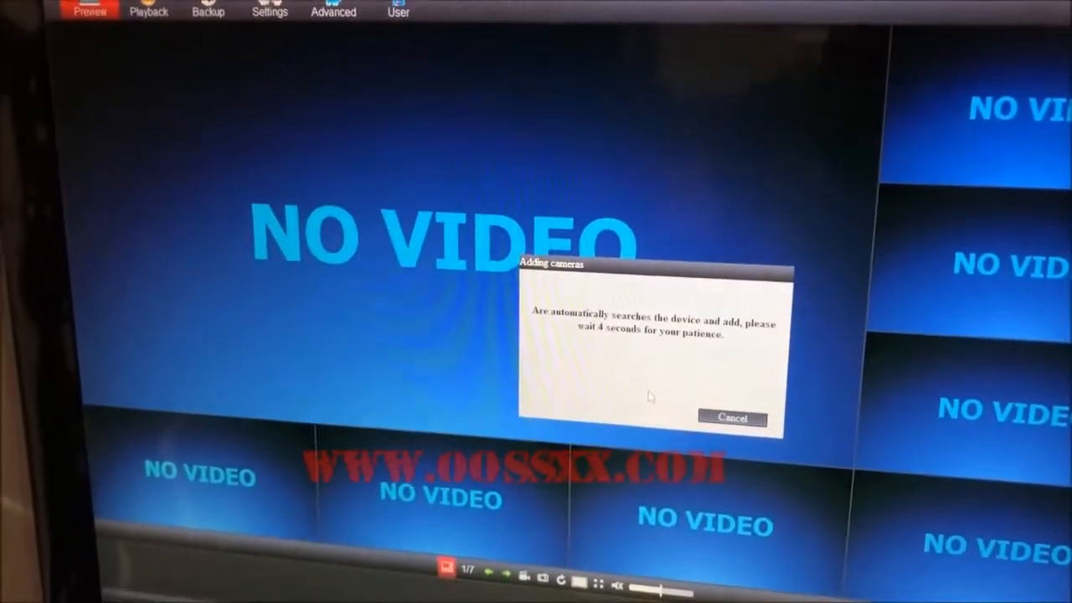
Open System setup from the NVR's right-click menu and go to Network setup.
click(732, 418)
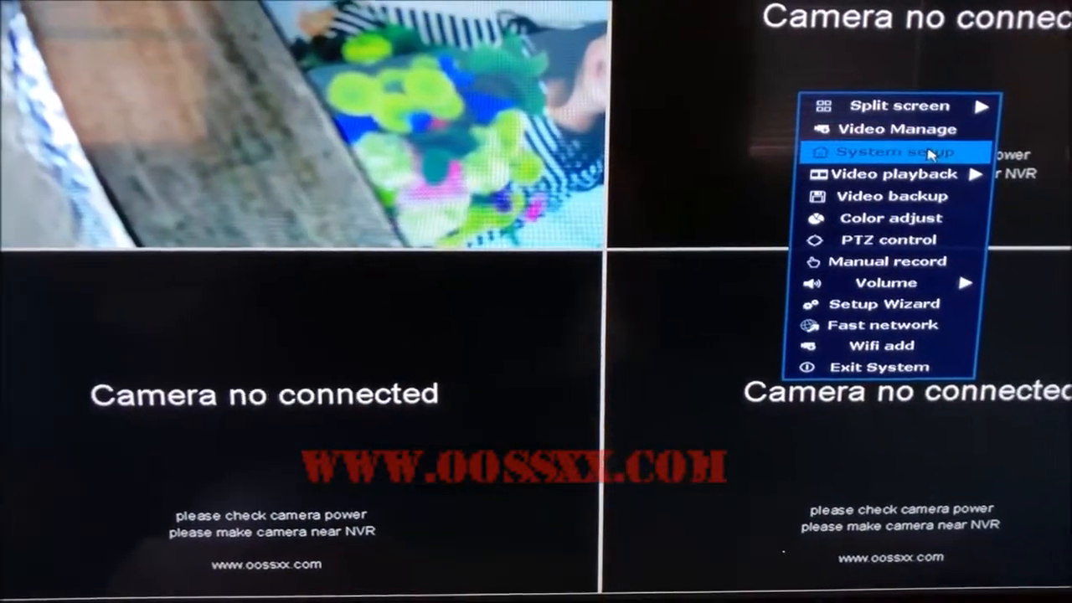
click(889, 152)
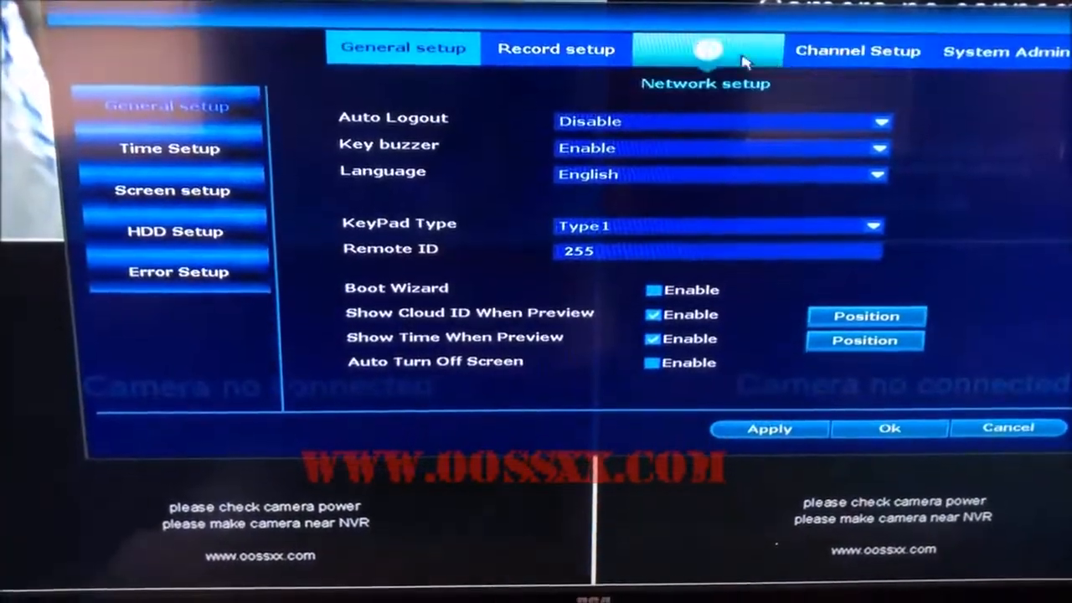
click(702, 50)
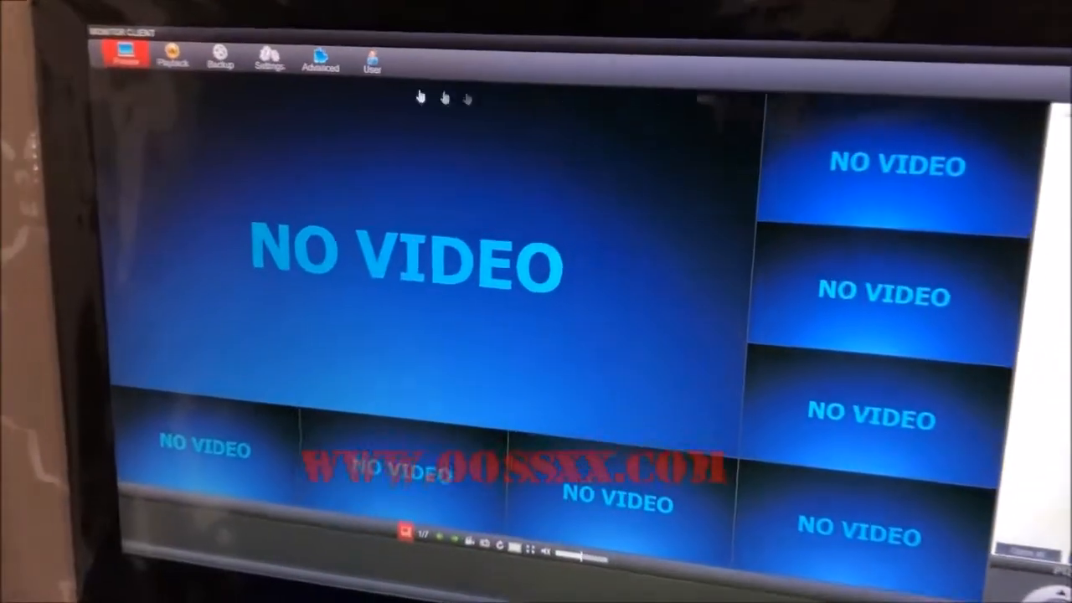
Show the empty Device manage list under the Monitor Client's Settings tab.
click(270, 56)
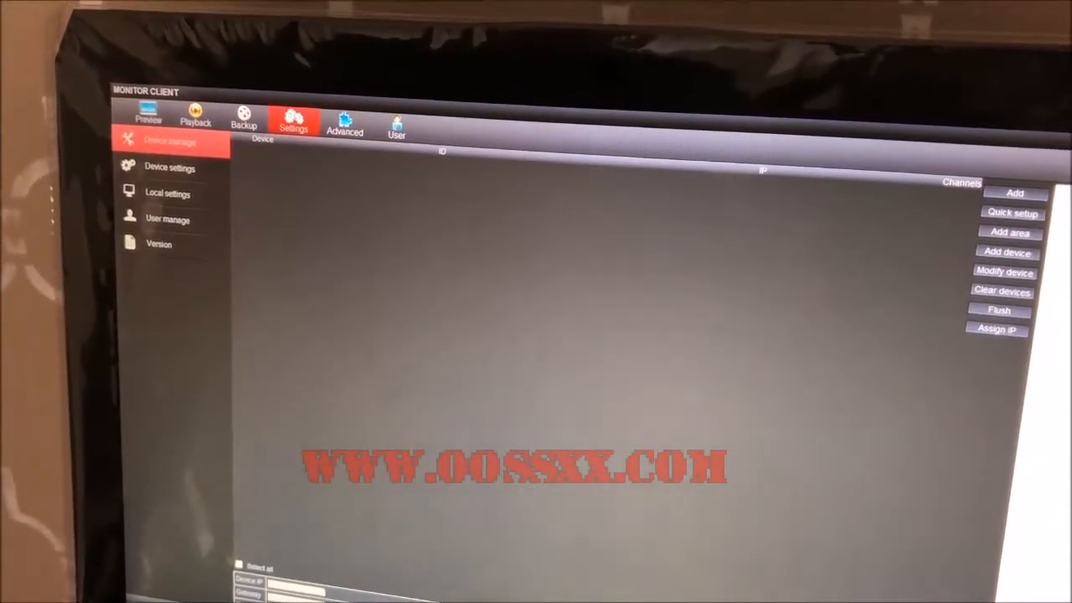
click(1008, 253)
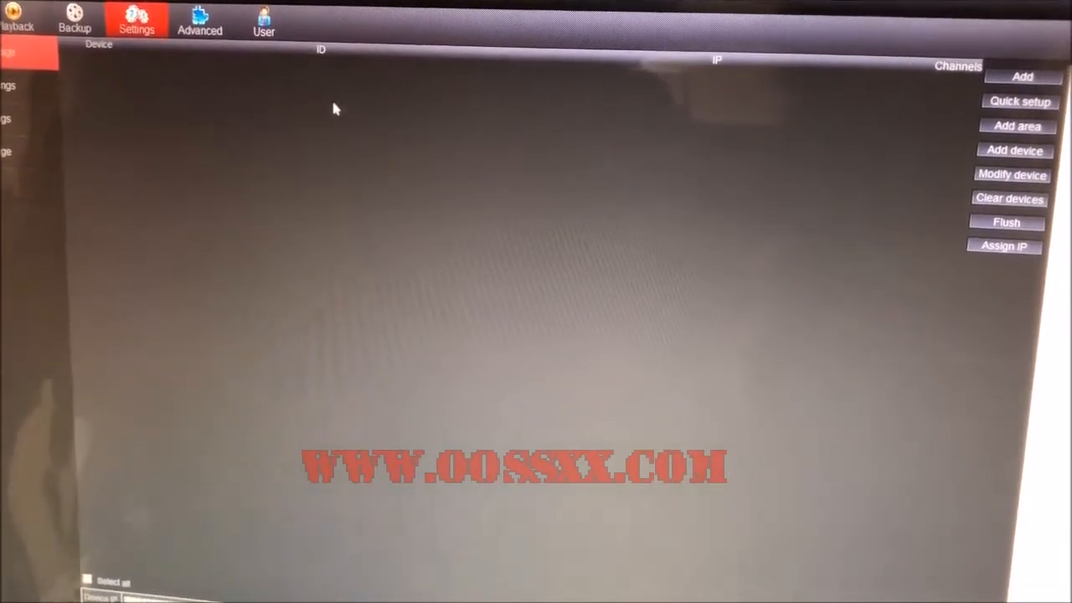
Play every channel of device 192.168.0.115 in the preview using Open all.
click(77, 35)
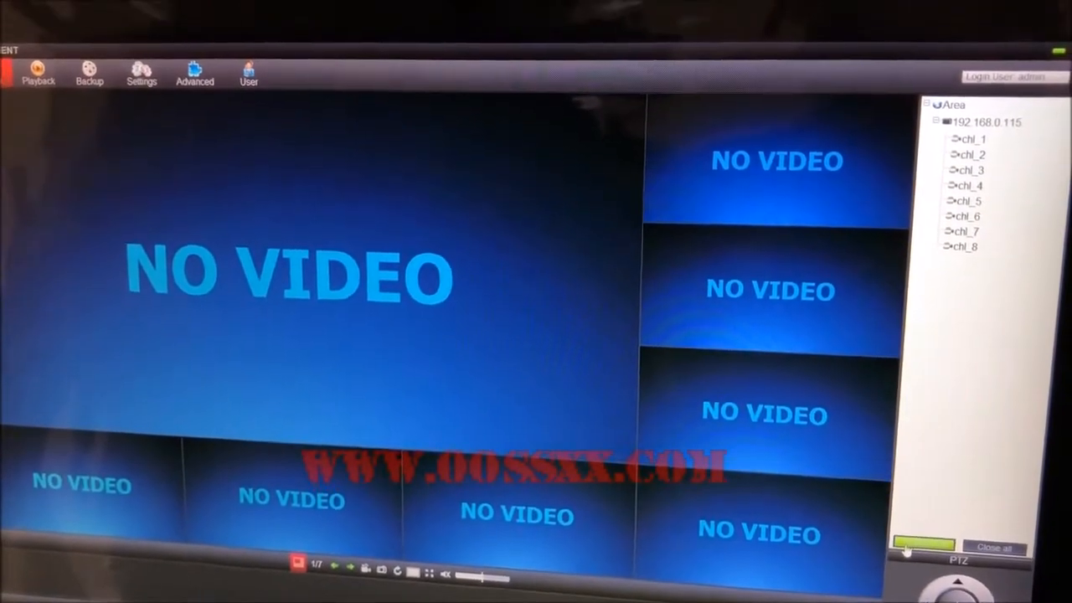
click(923, 548)
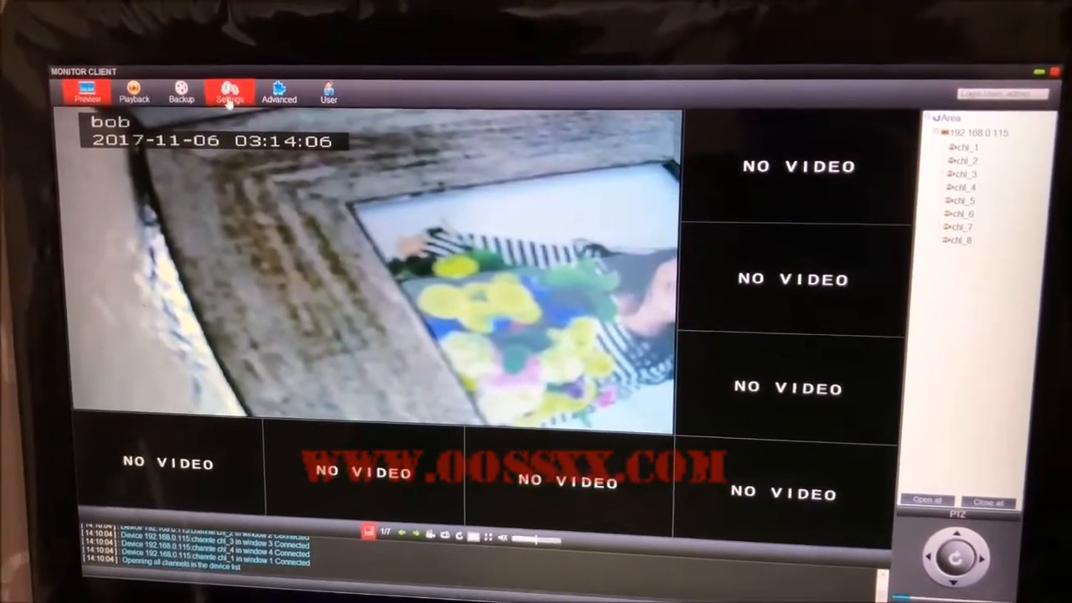
View the NVR's general, network and recording schedule settings.
click(227, 92)
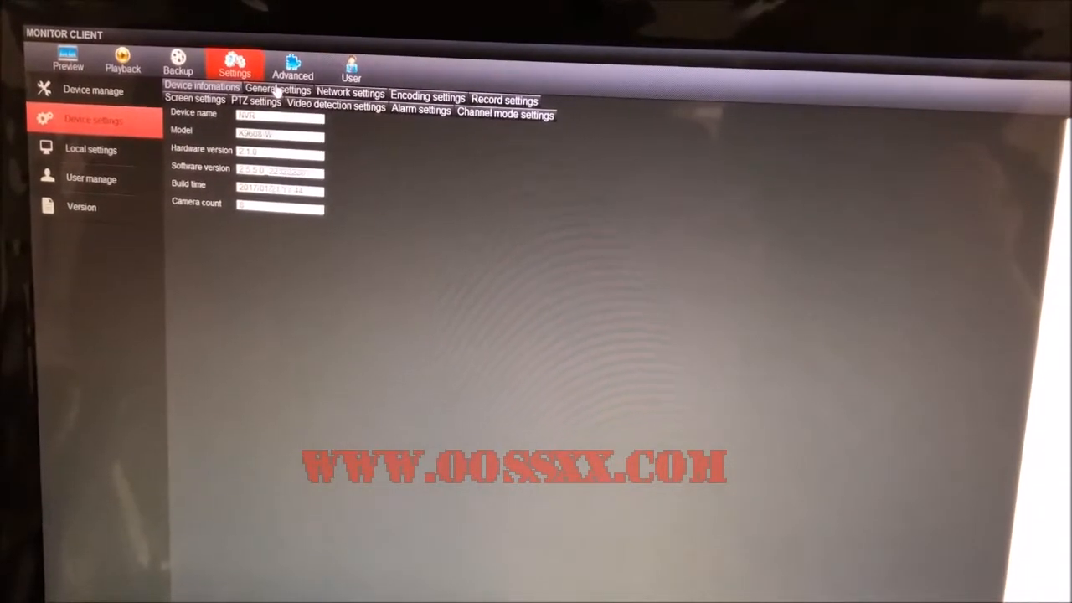
click(277, 89)
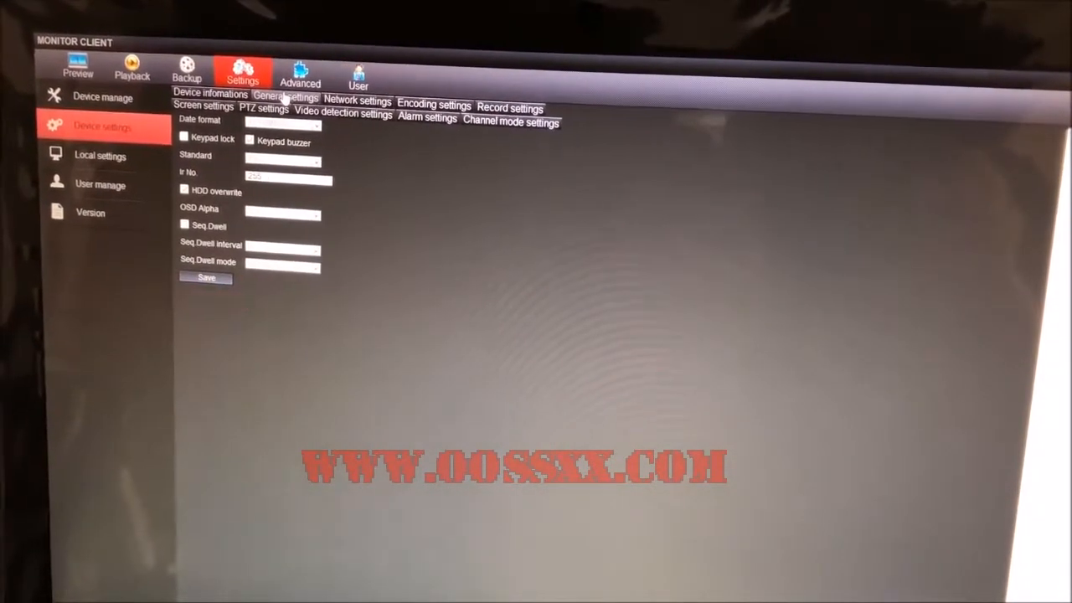
click(357, 101)
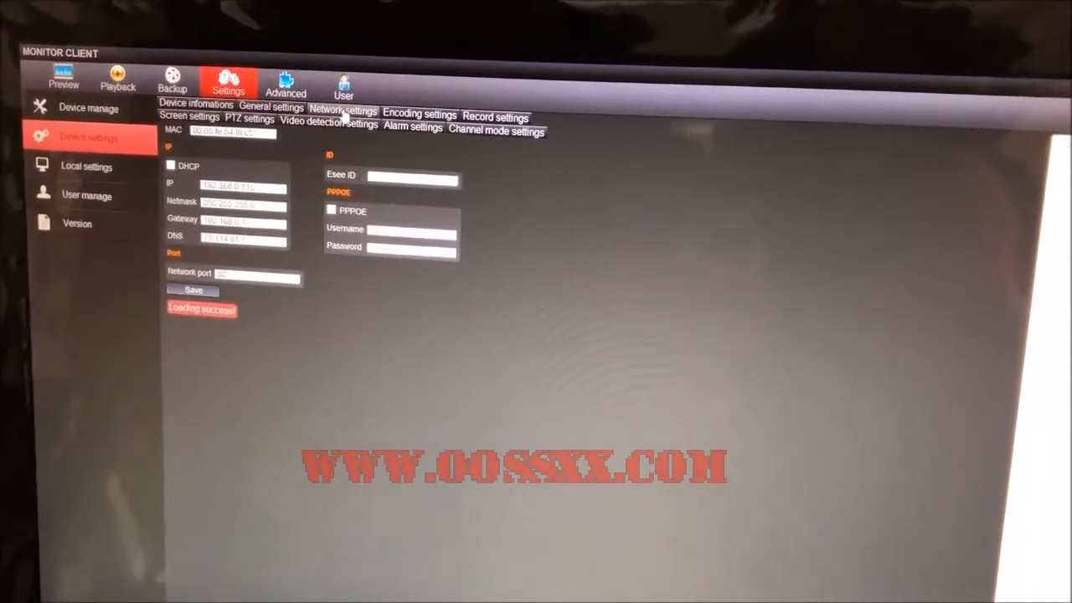
click(419, 115)
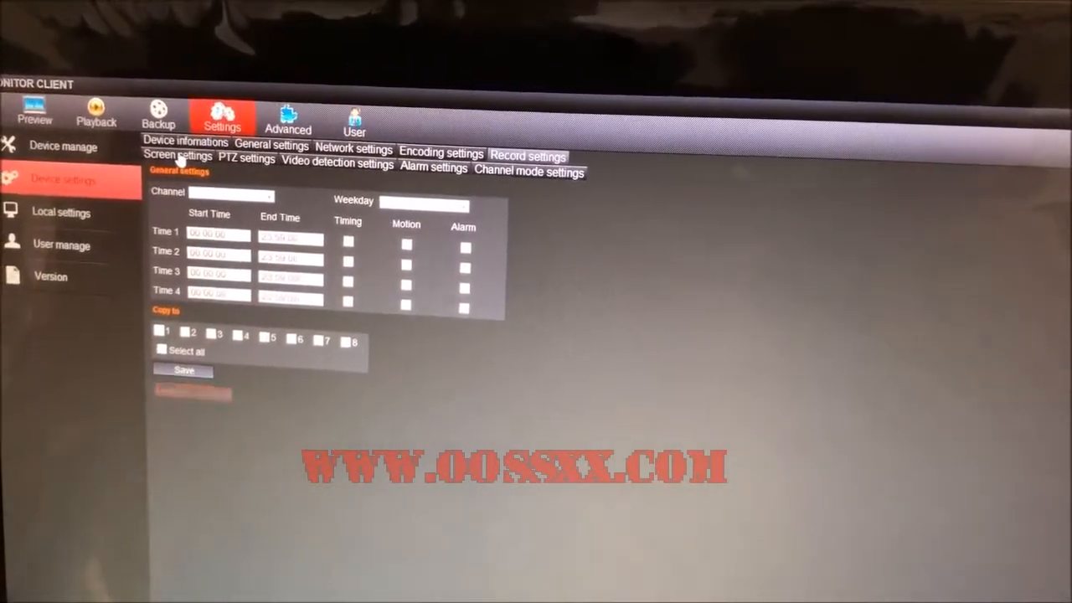
Browse the screen, video detection and next settings pages, ending on device information.
click(190, 155)
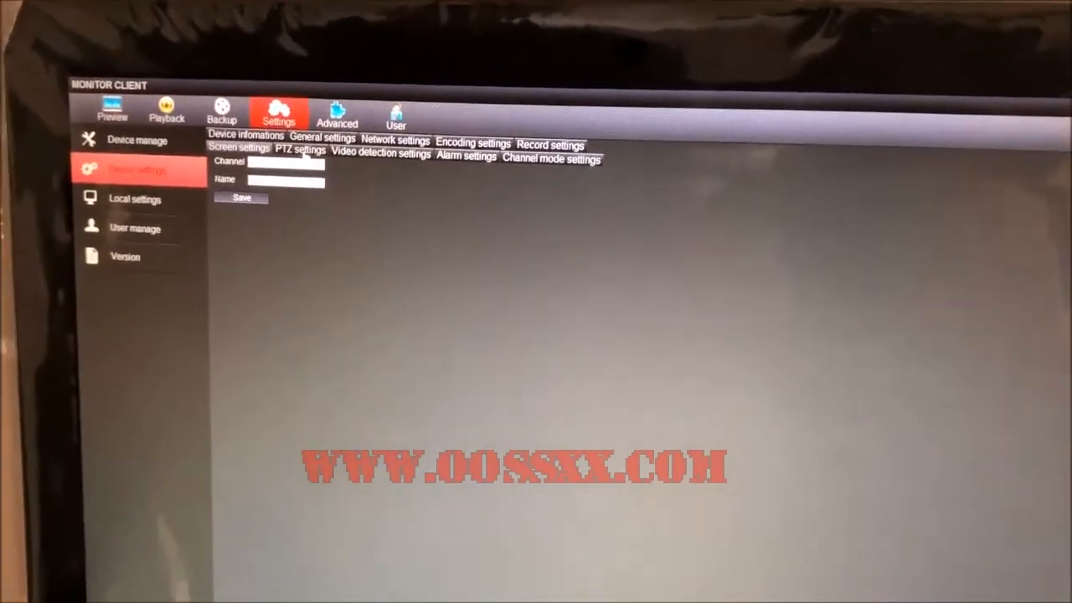
click(379, 155)
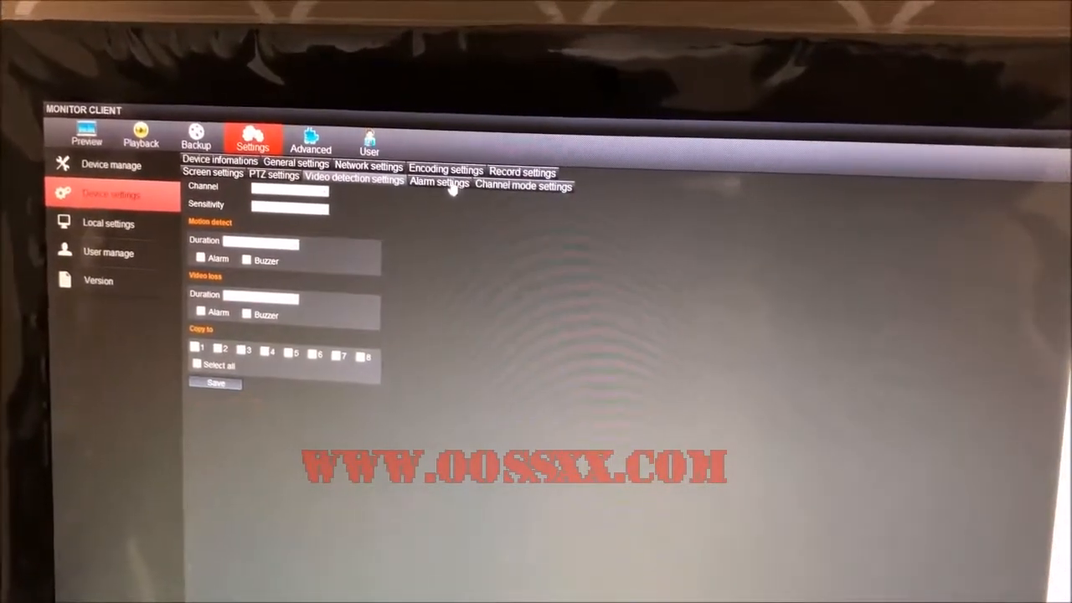
click(526, 187)
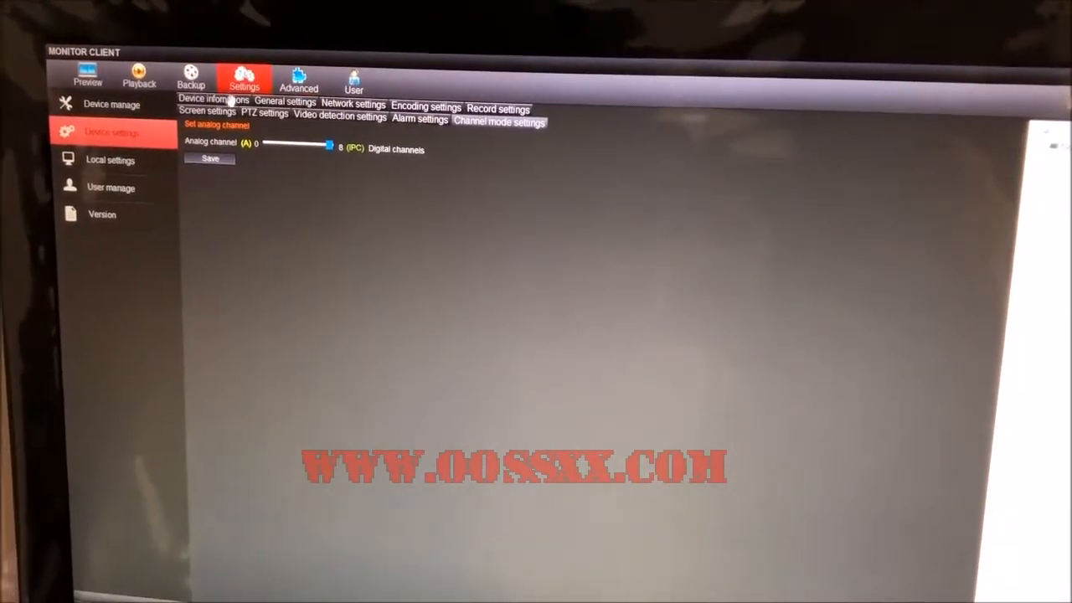
click(215, 105)
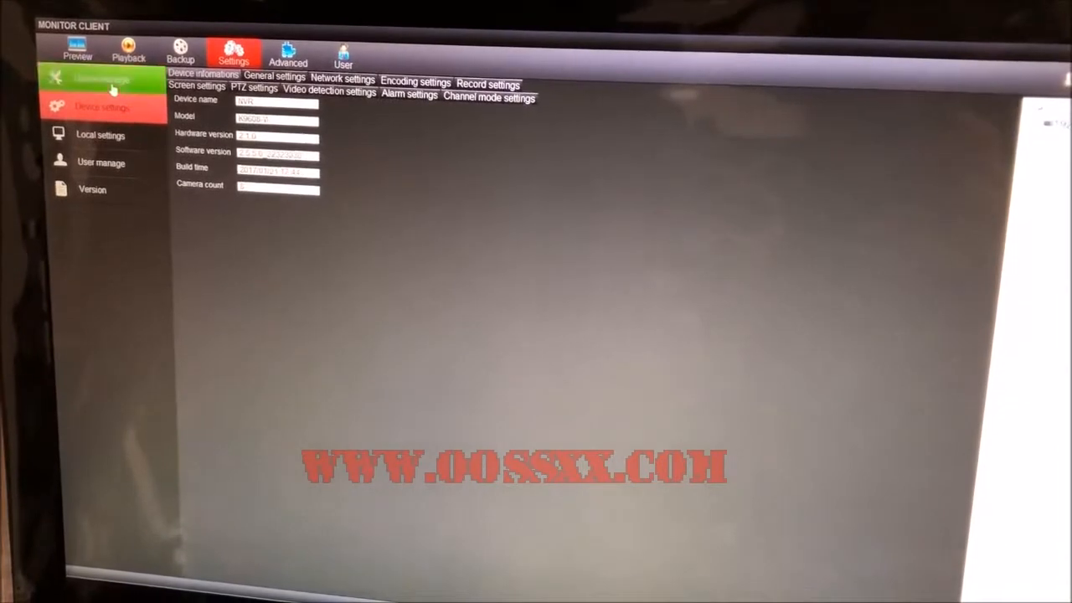
Tick Timing for Time1 on chl_1 in local record settings, then return to Preview.
click(88, 81)
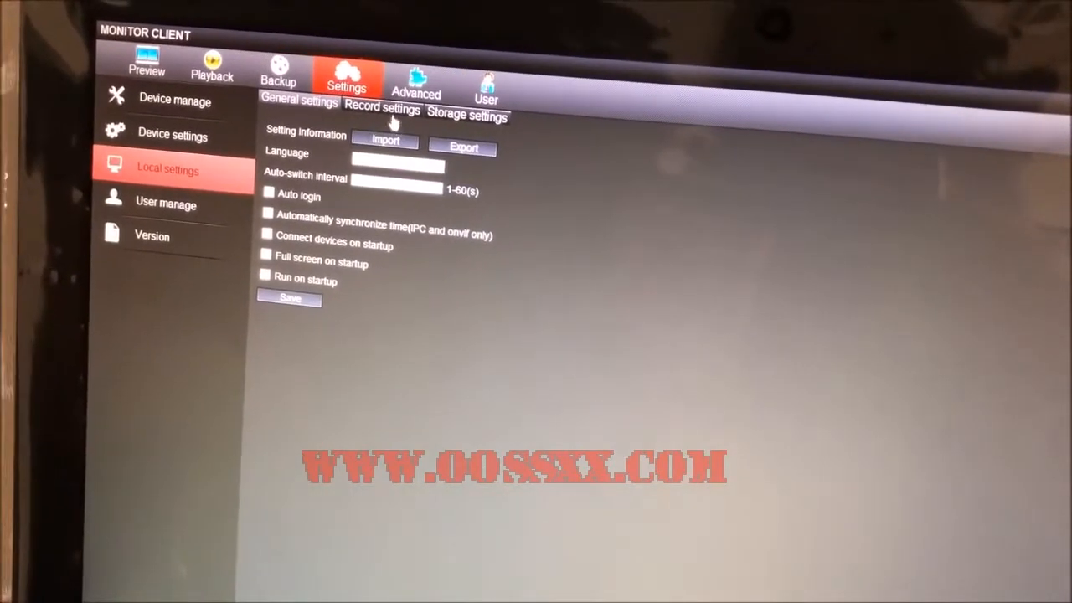
click(382, 111)
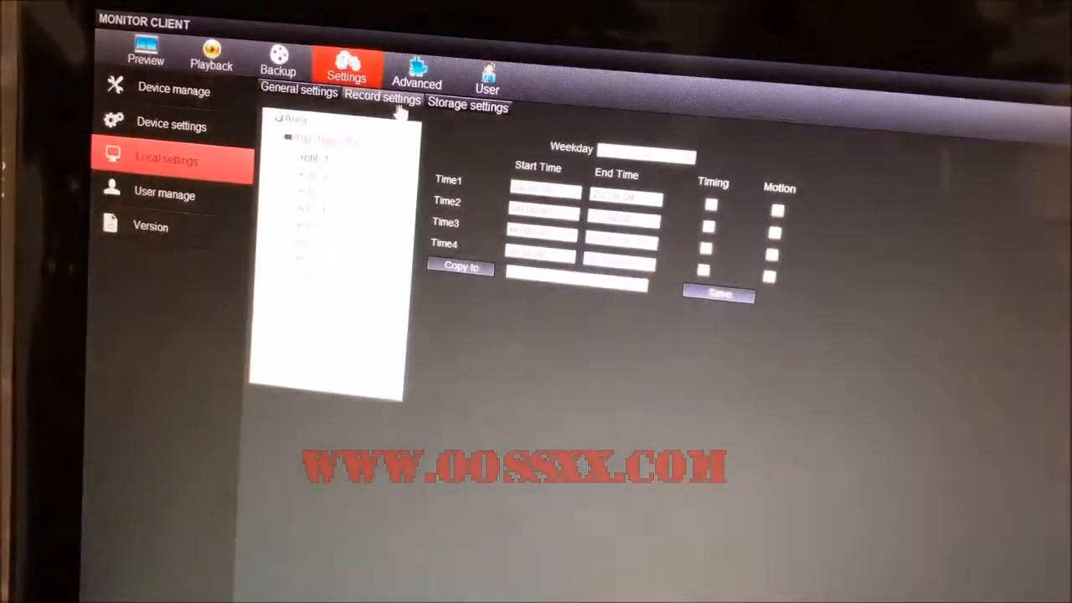
click(472, 107)
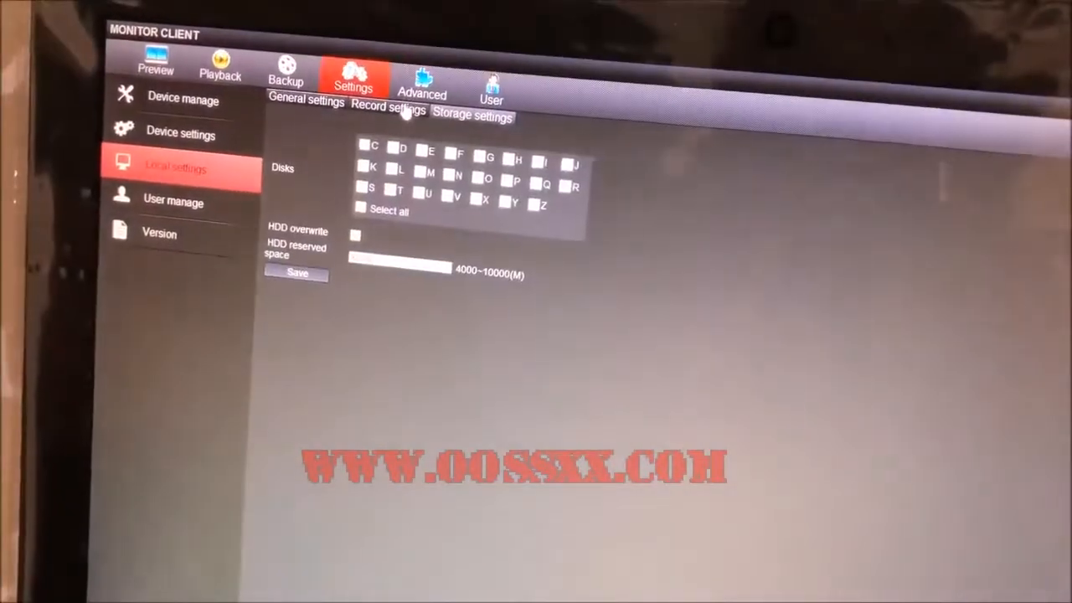
click(389, 108)
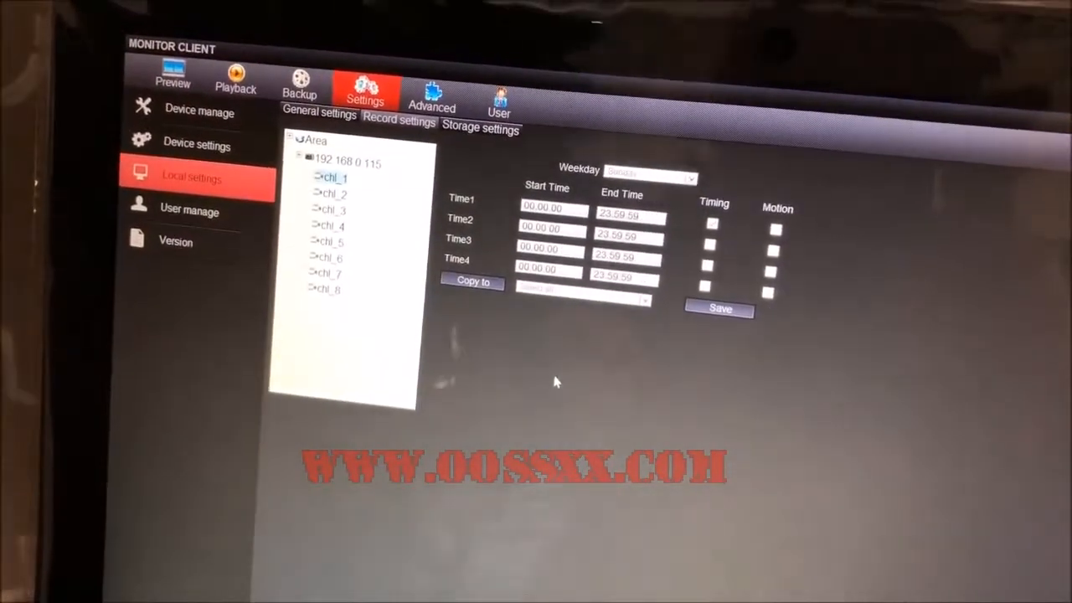
click(699, 219)
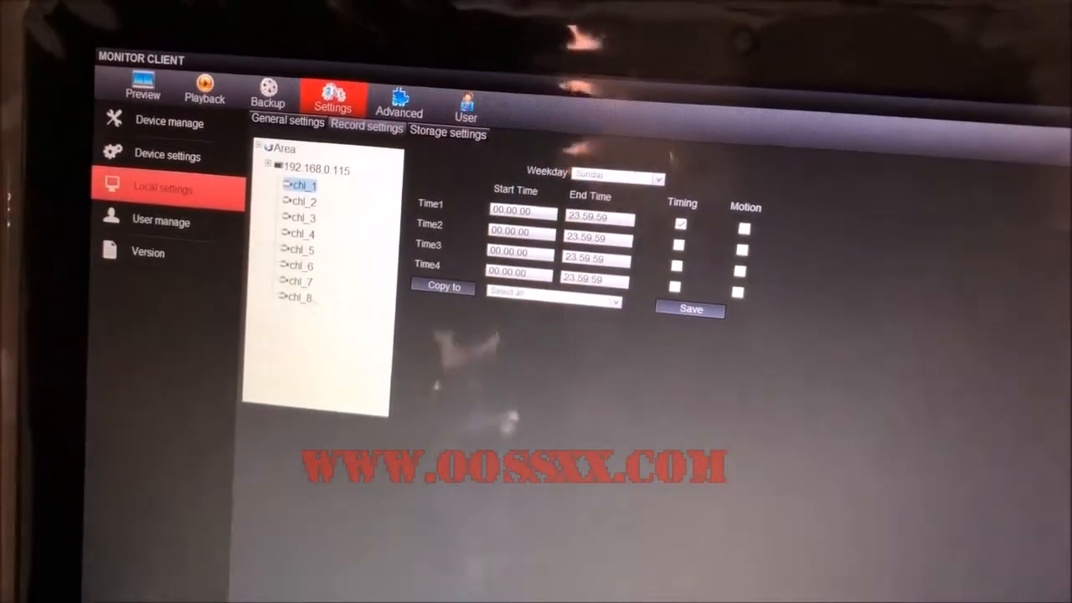
click(141, 94)
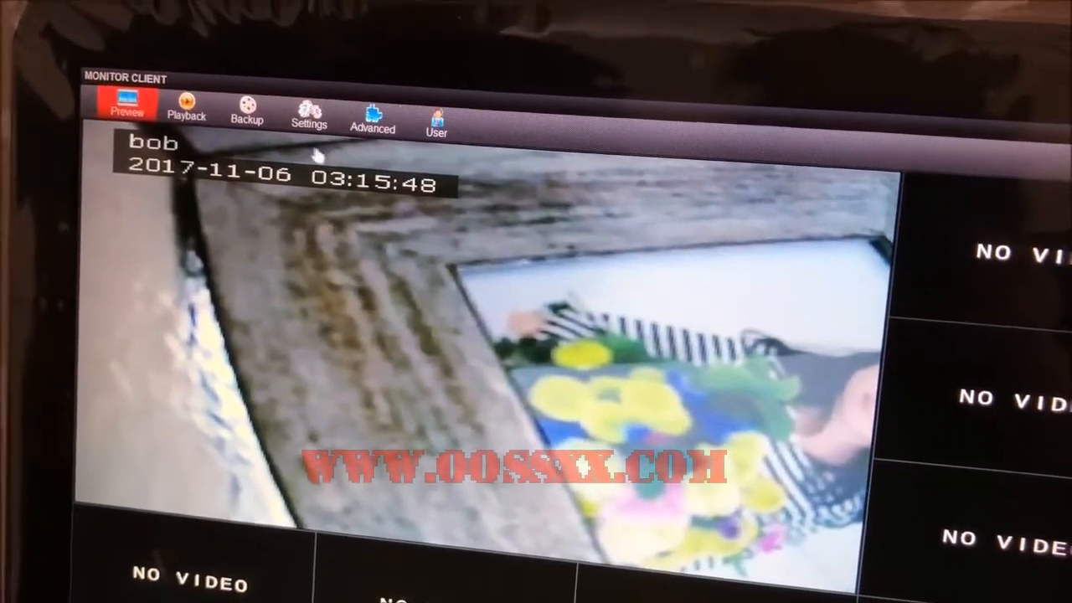
Show the client's Version page with build details and update-check link.
click(307, 113)
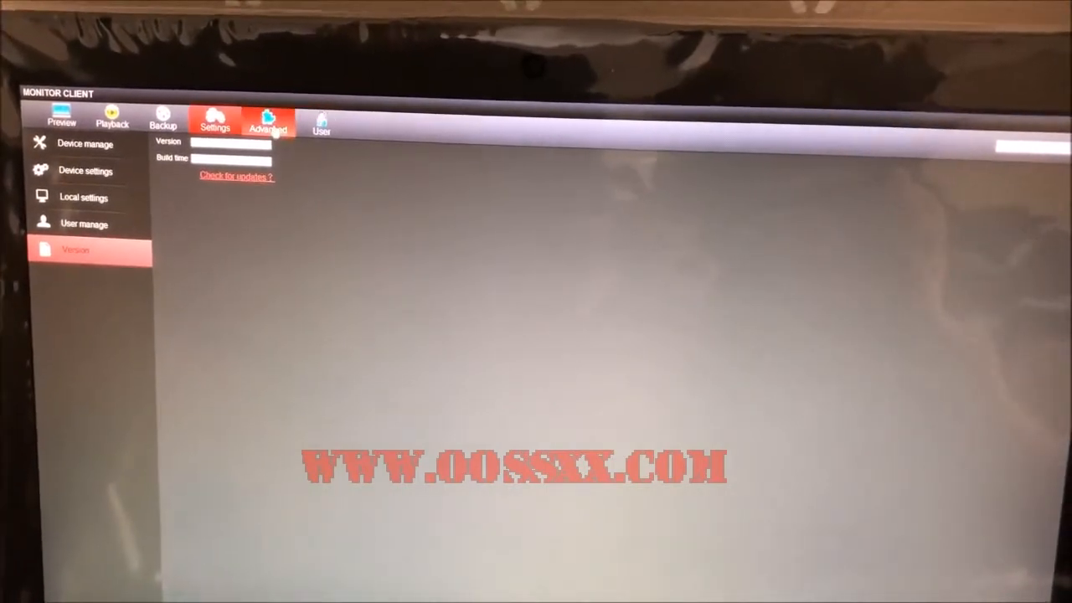
click(268, 119)
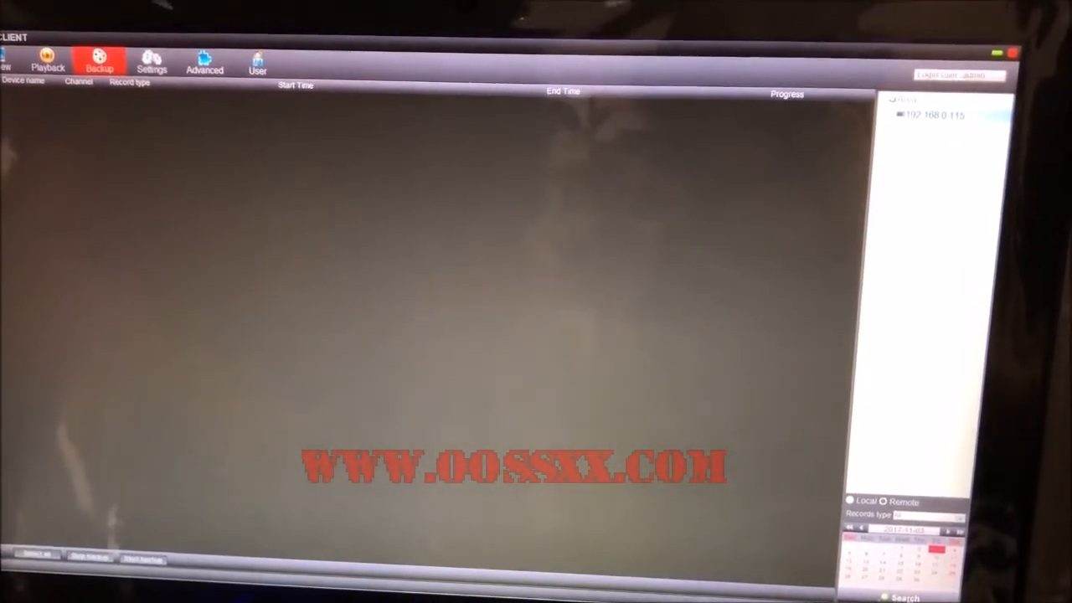
Search the NVR for 2017-11-03 recordings, listing six timed files from channels 1 and 2.
click(895, 593)
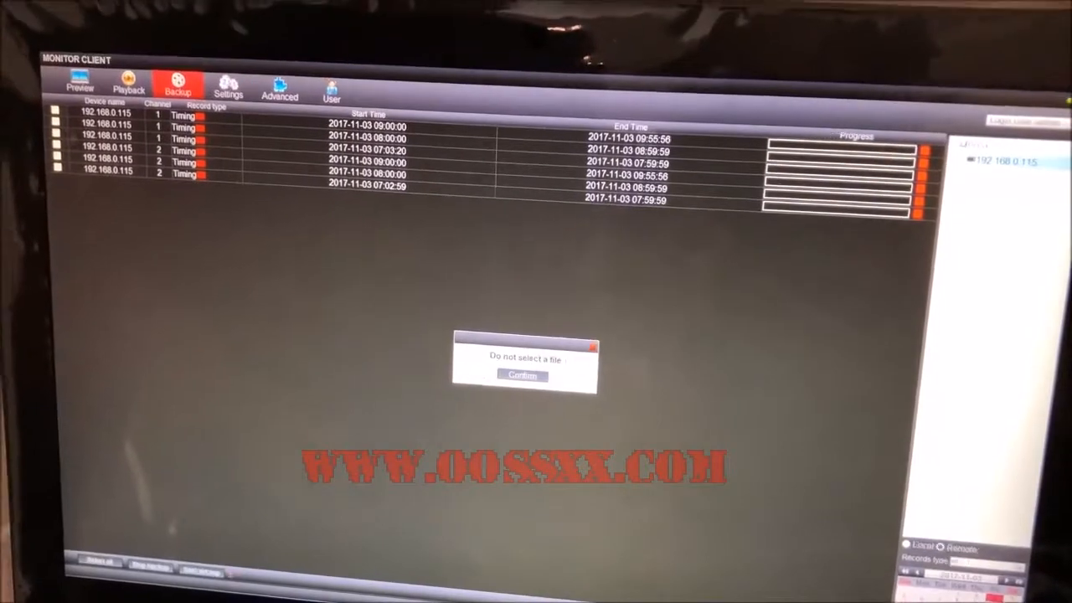
Back up the first listed recording to a selected folder, then switch to Playback.
click(521, 377)
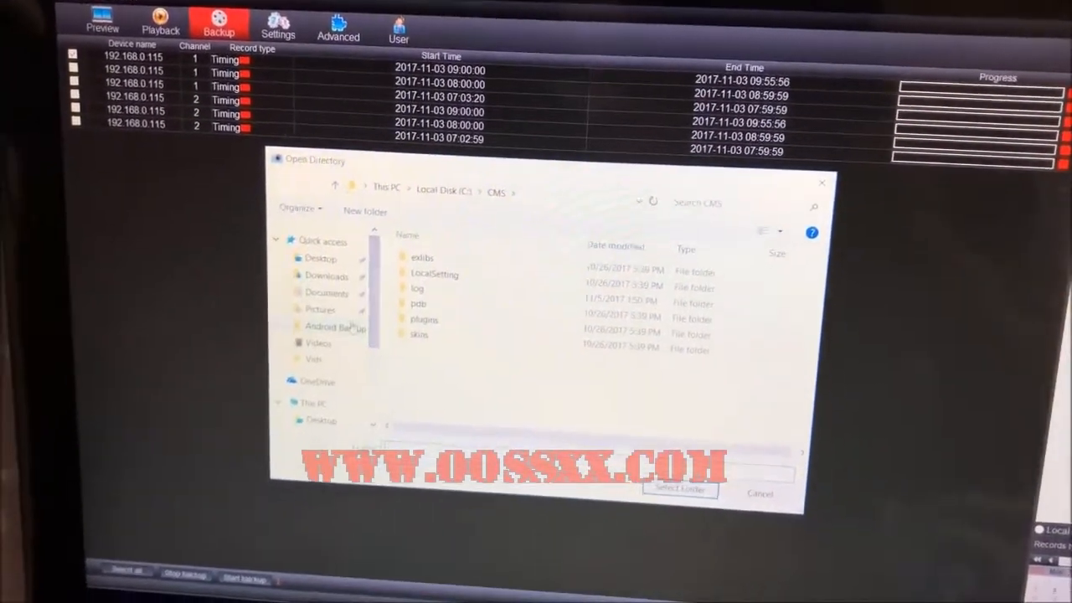
click(321, 258)
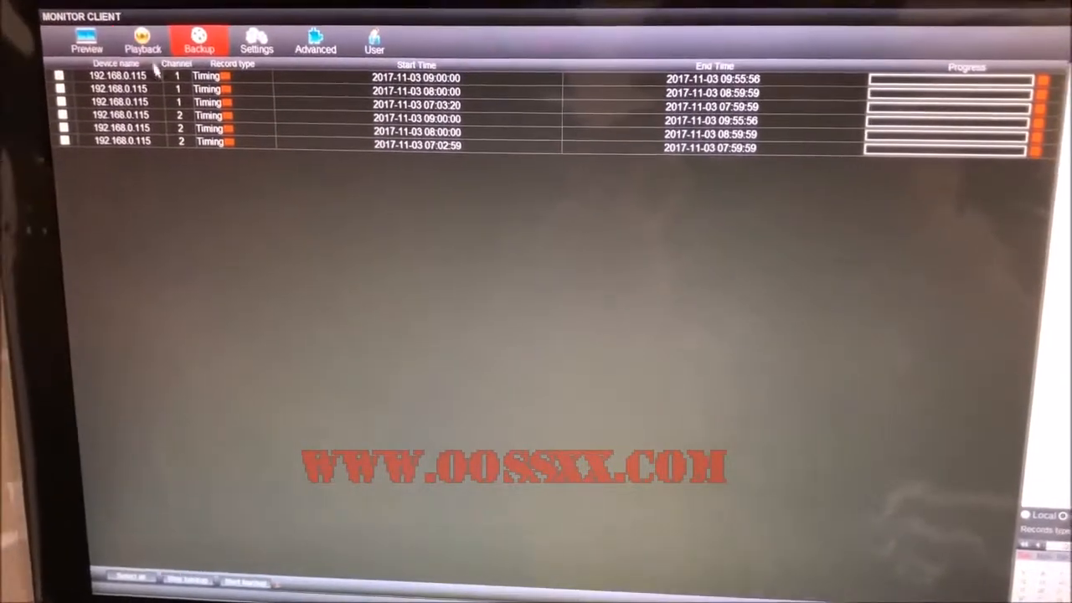
click(144, 32)
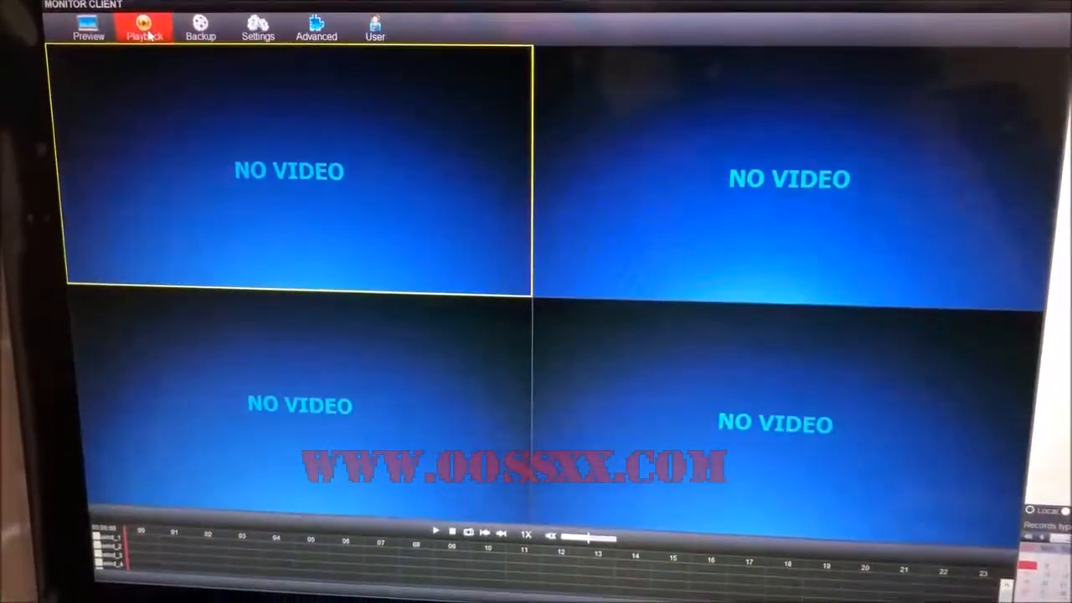